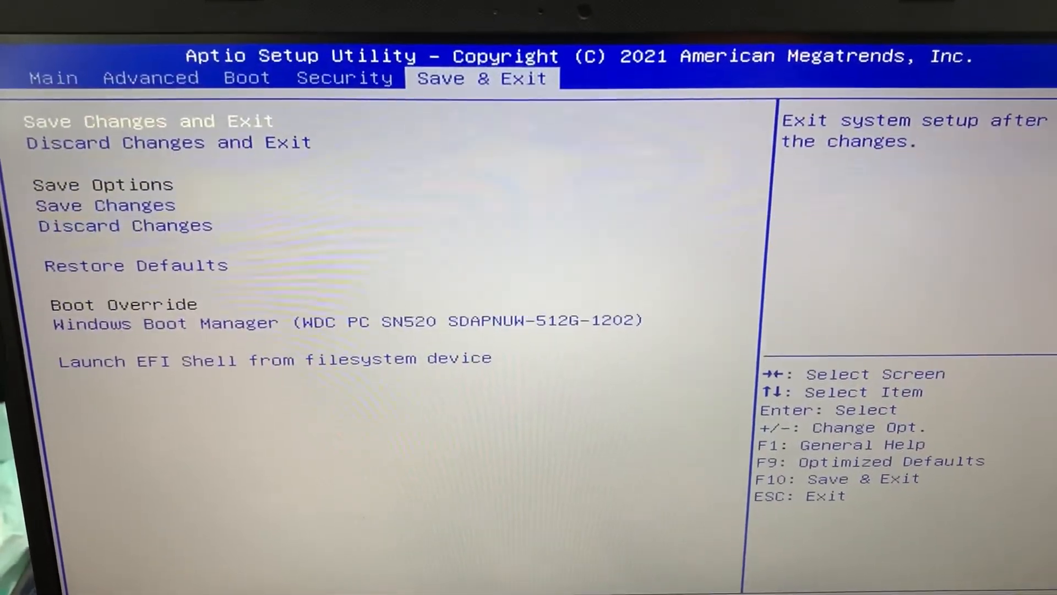
Highlight 'Discard Changes and Exit' on the Save & Exit page.
key("down")
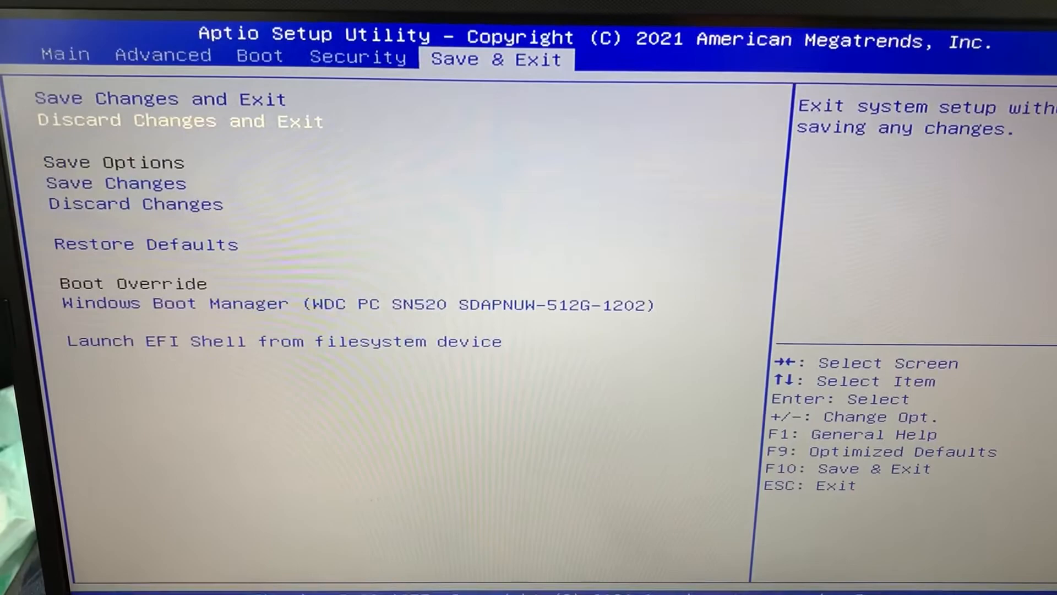